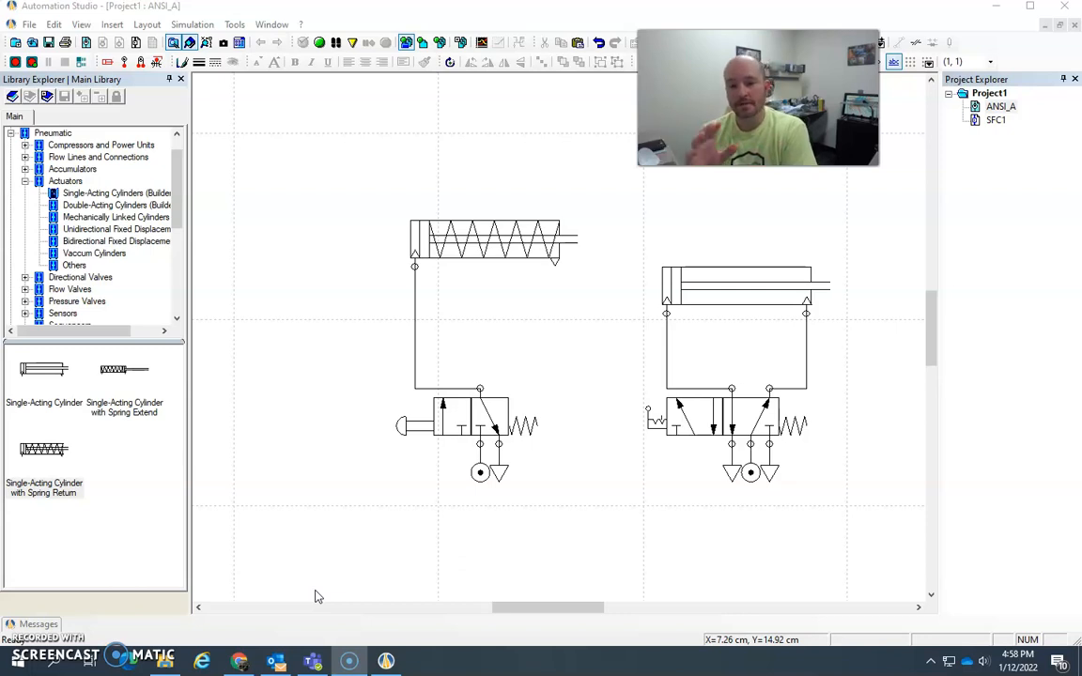
mouse_move(336, 593)
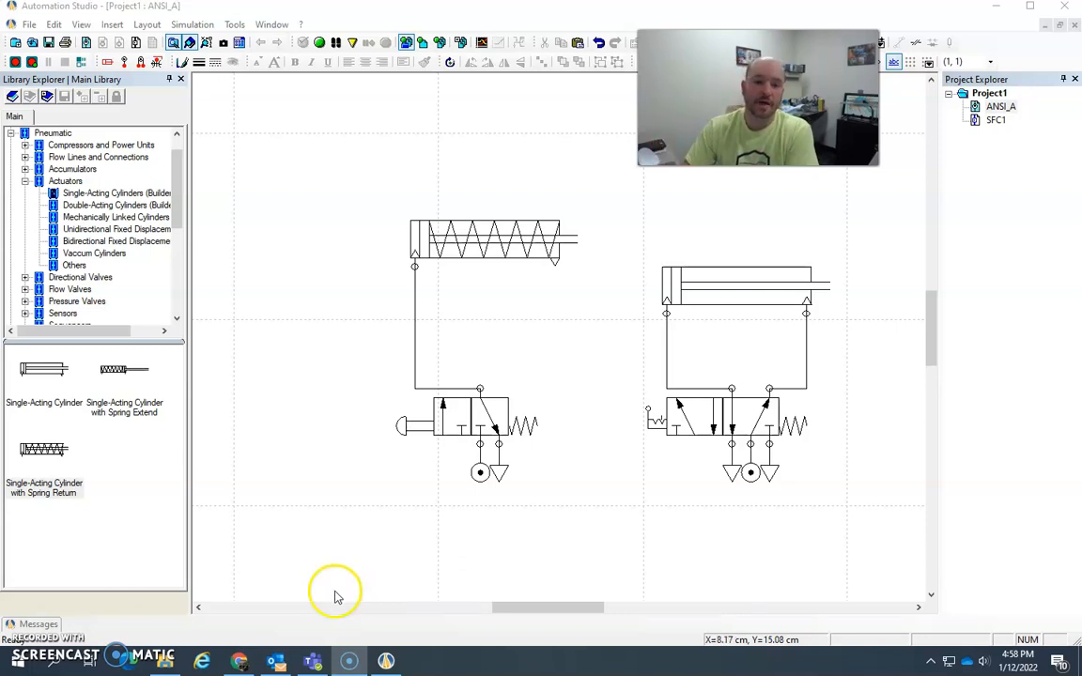
mouse_move(416, 460)
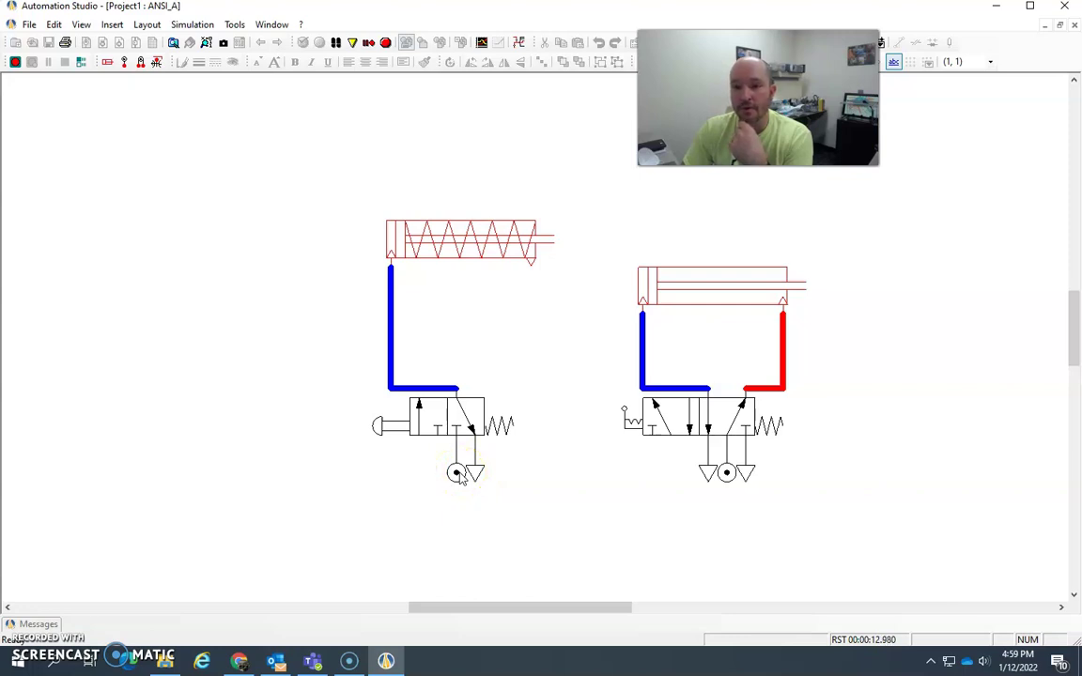
- Actuate the 3/2 push-button valve to extend the spring-return cylinder, then release it to retract
left_click(383, 425)
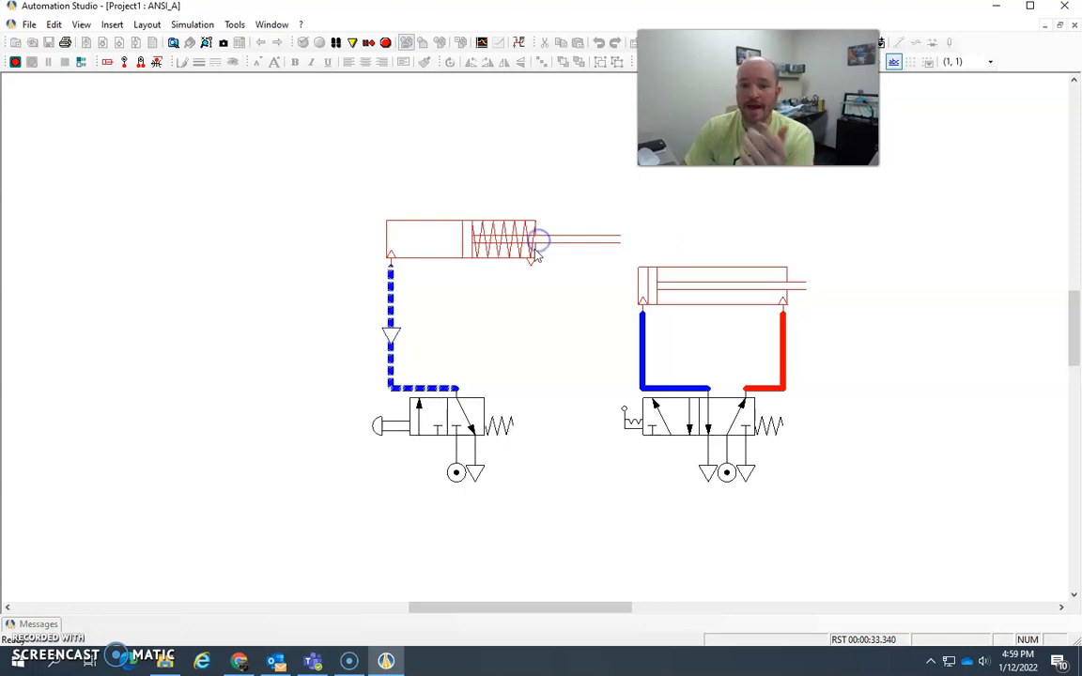
left_click(390, 244)
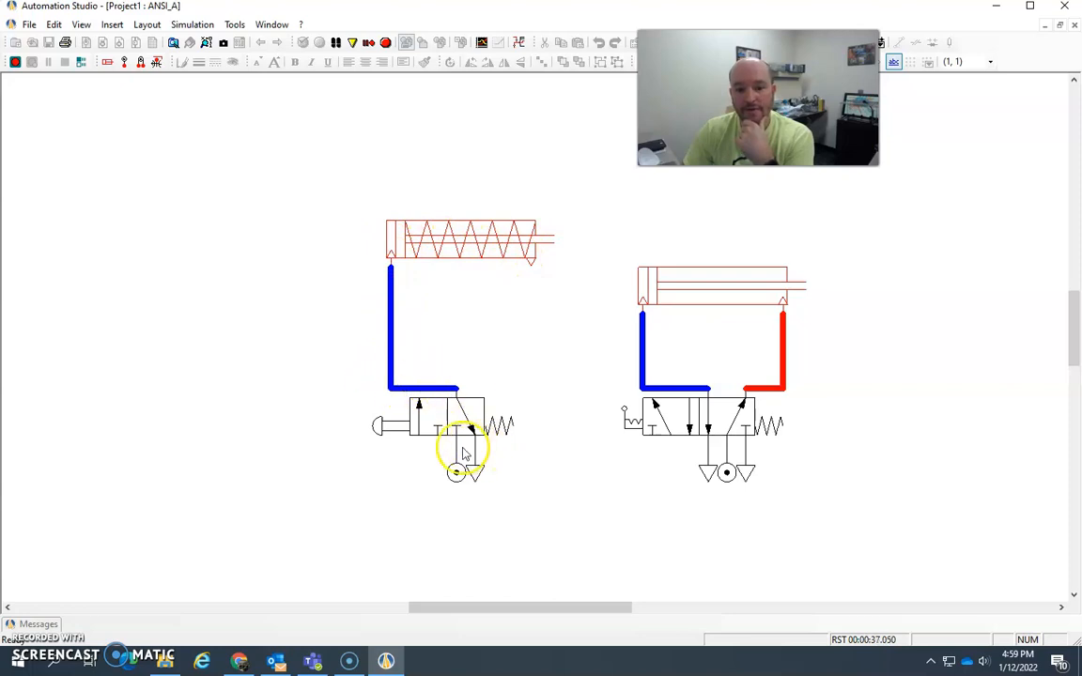
left_click(421, 428)
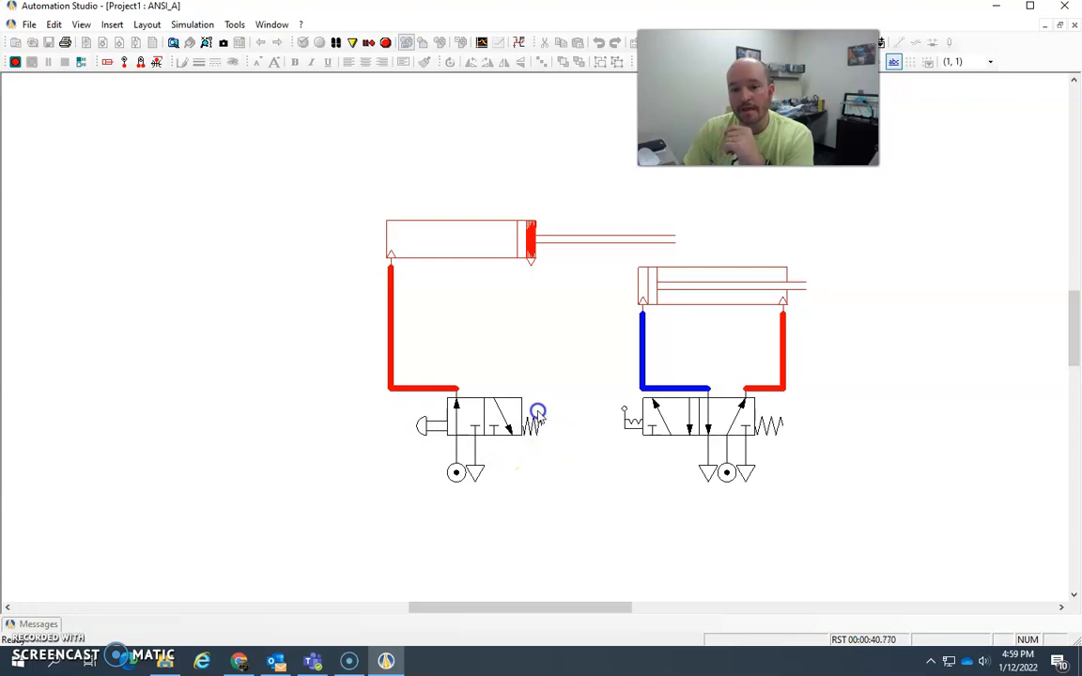
mouse_move(522, 421)
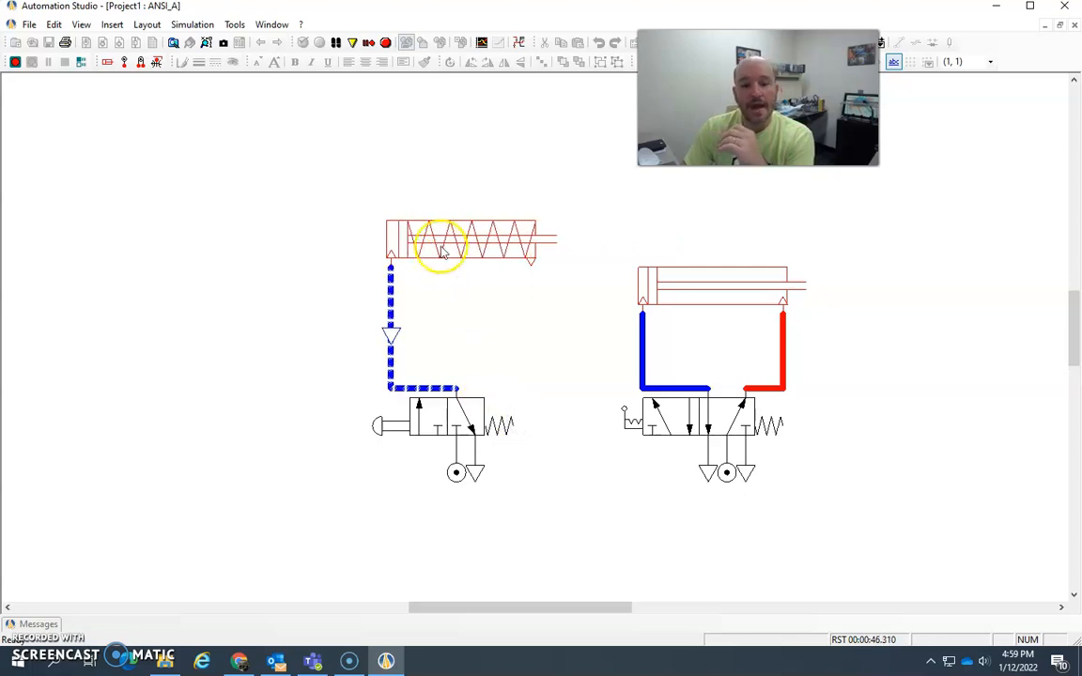
left_click(473, 447)
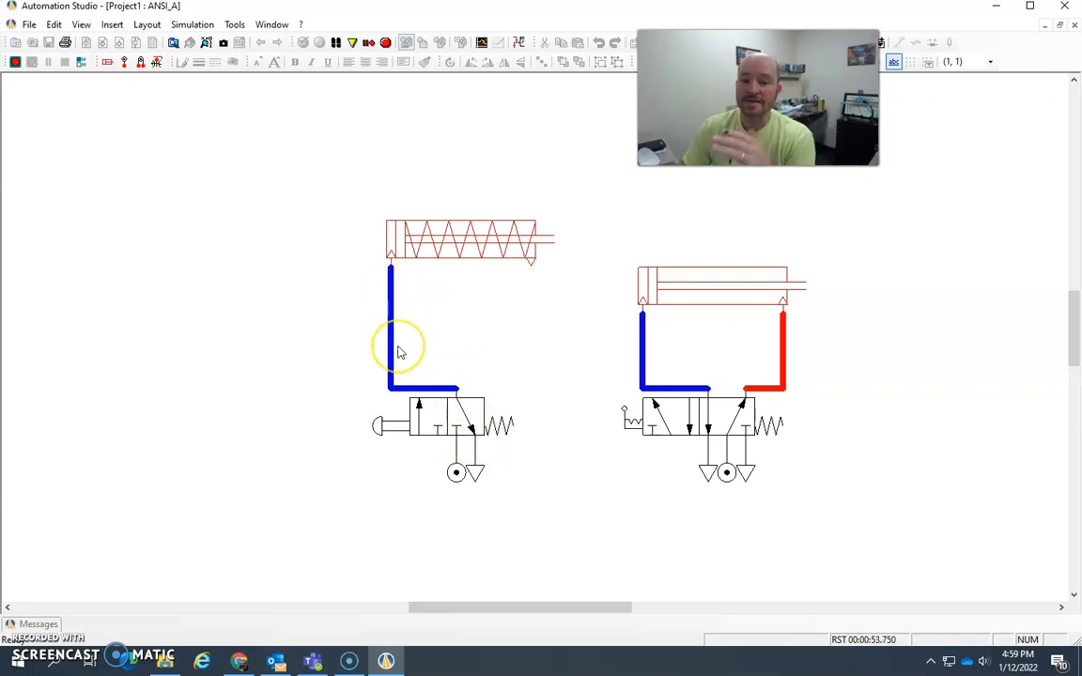
mouse_move(524, 240)
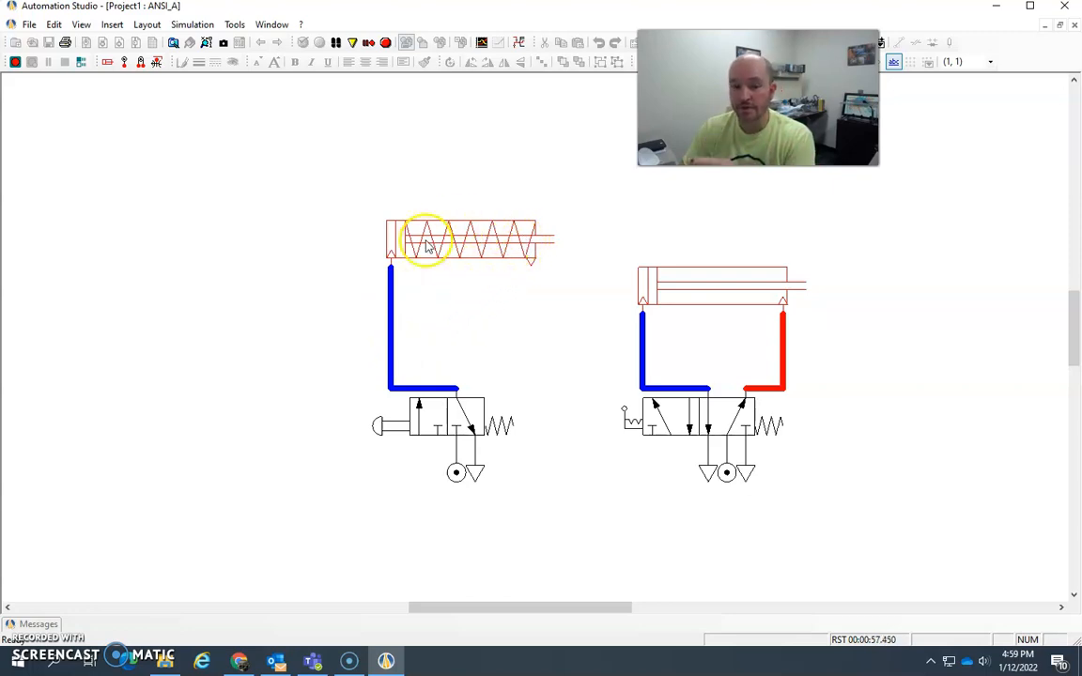
mouse_move(392, 304)
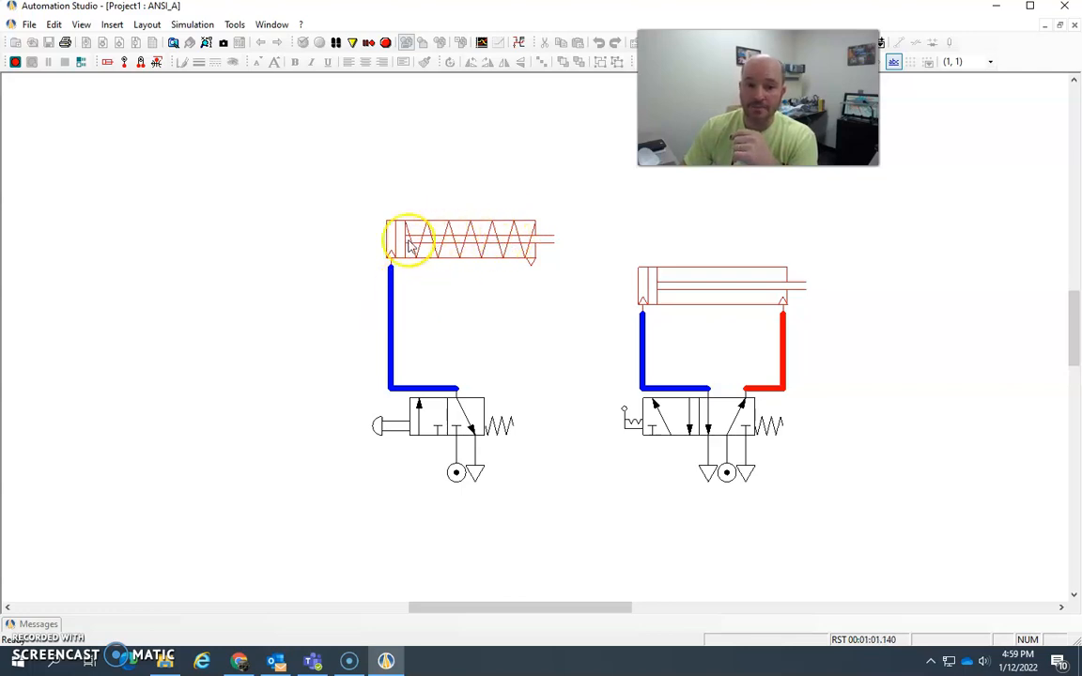
mouse_move(481, 479)
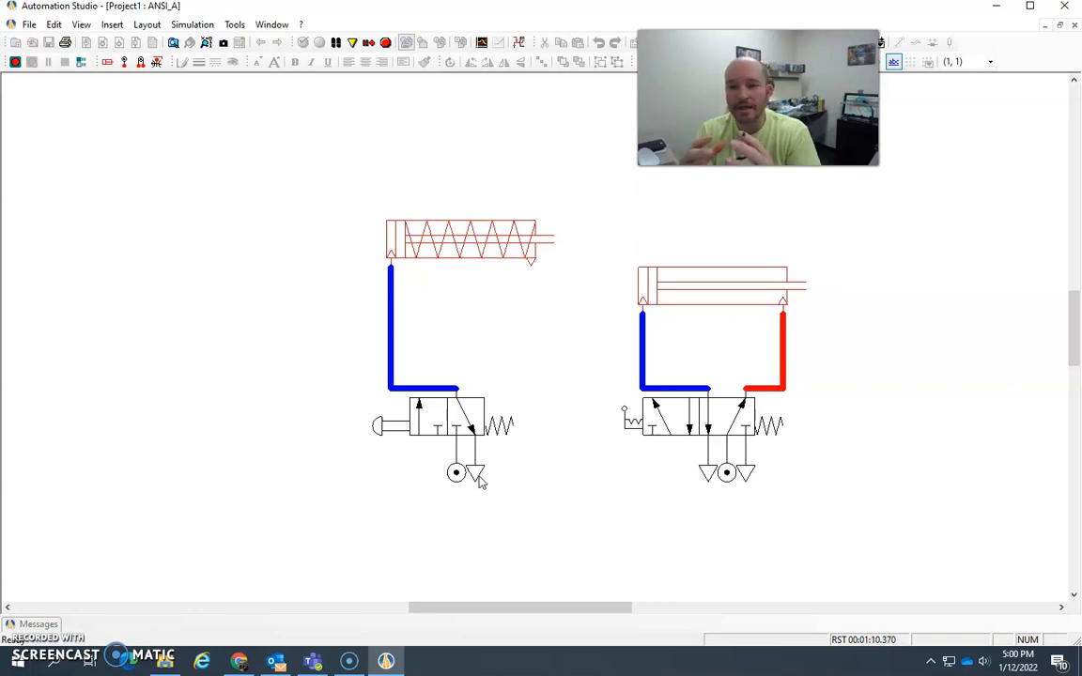
left_click(476, 473)
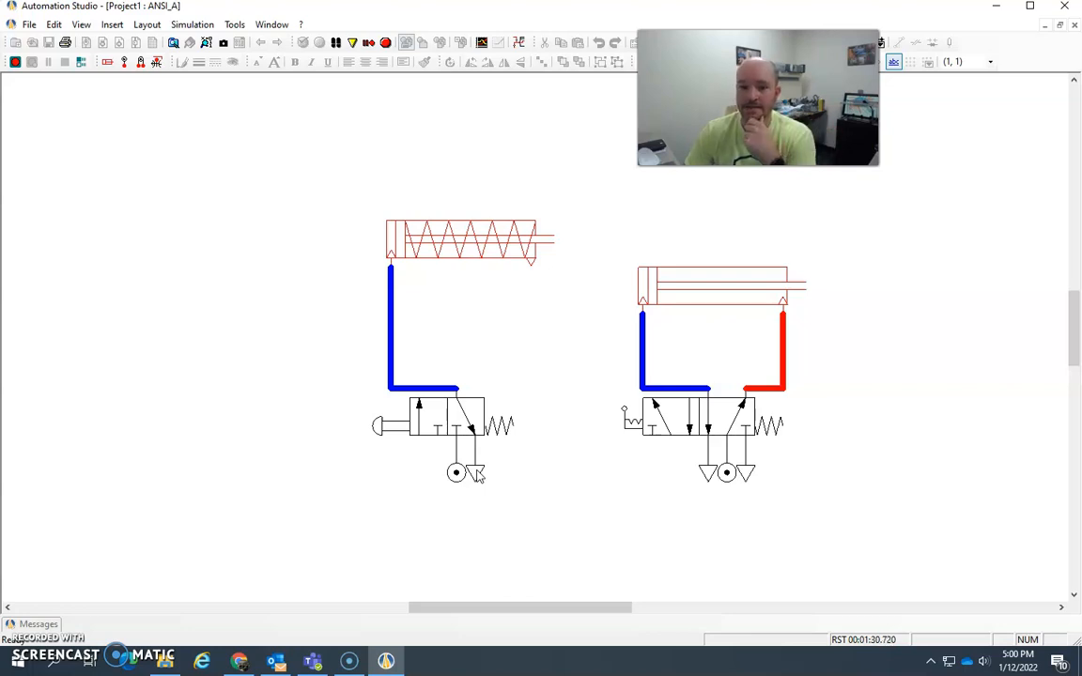
mouse_move(687, 298)
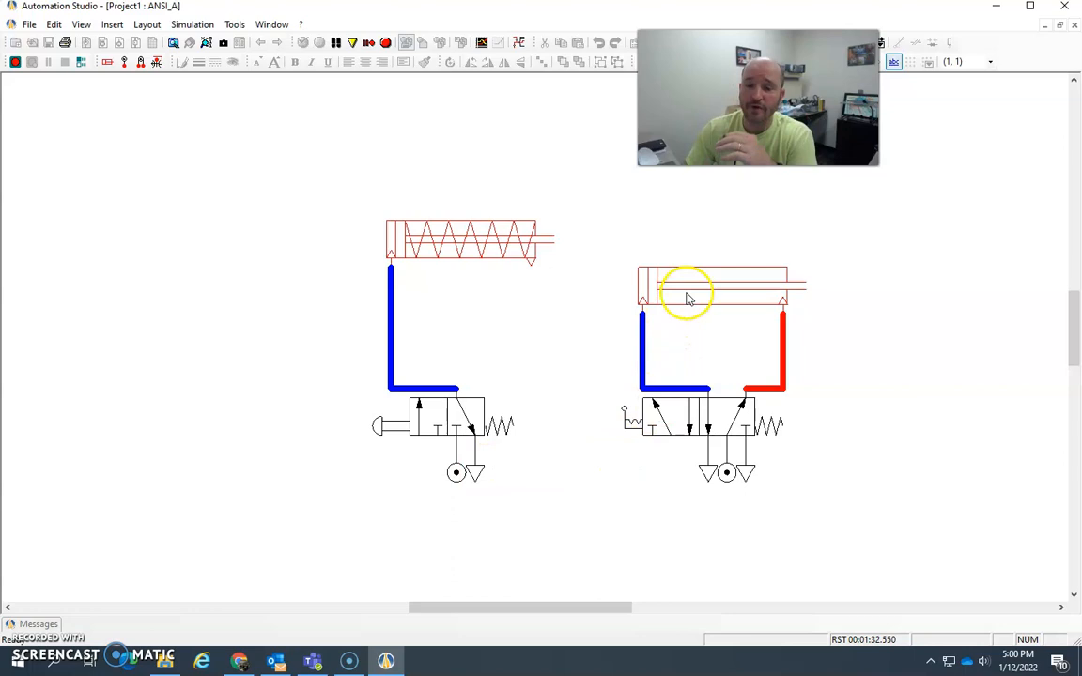
mouse_move(698, 304)
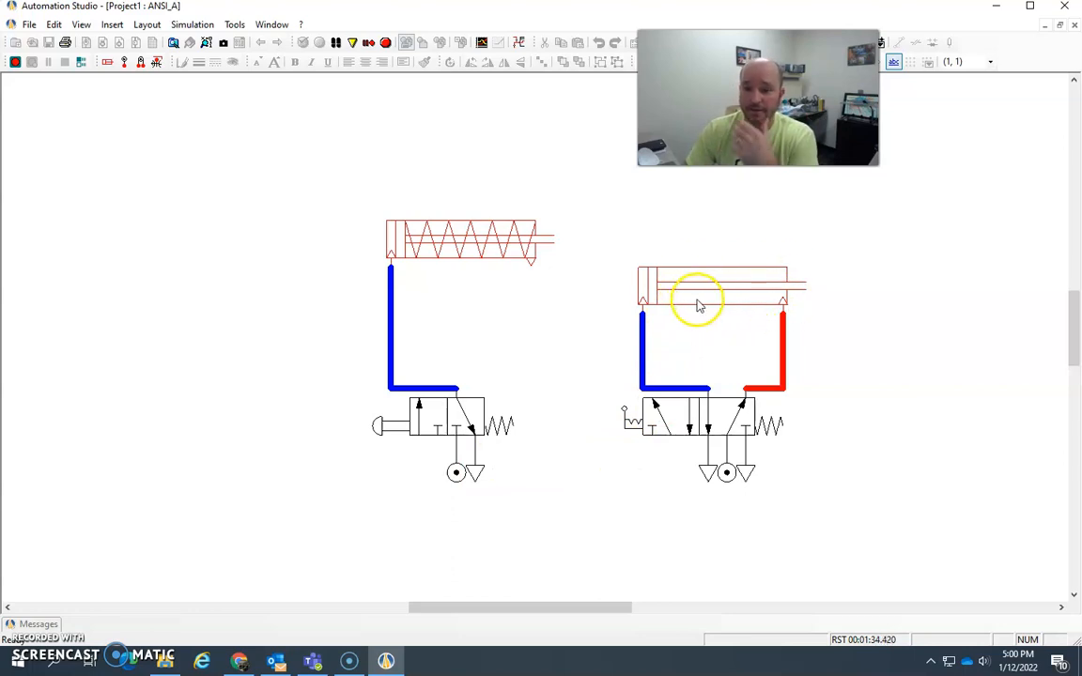
mouse_move(721, 428)
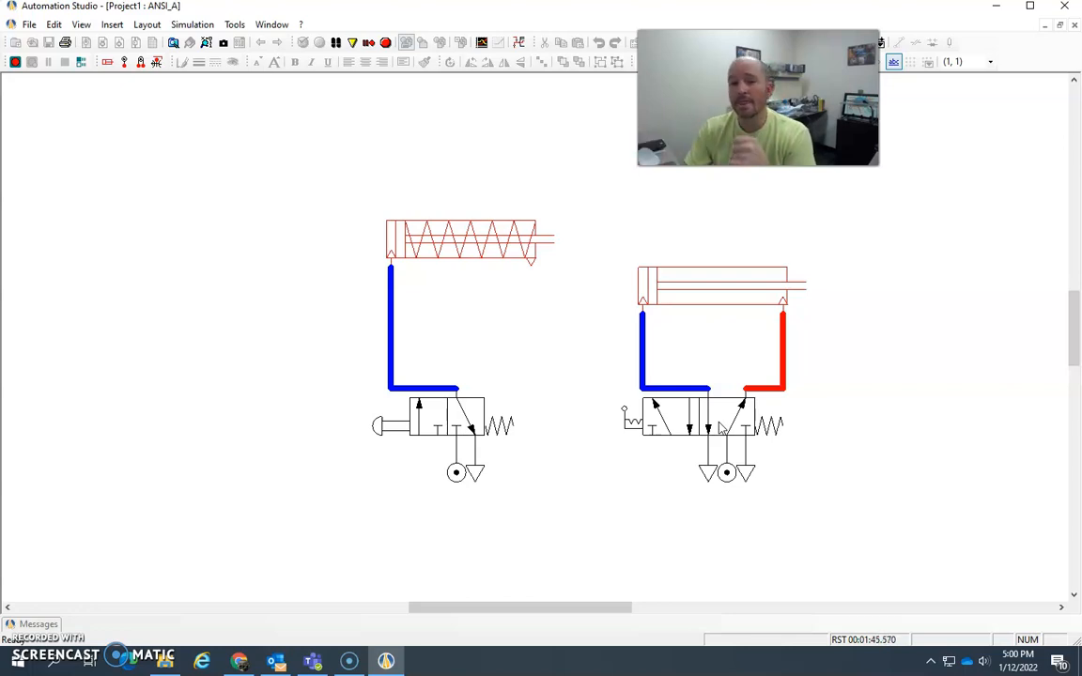
mouse_move(699, 514)
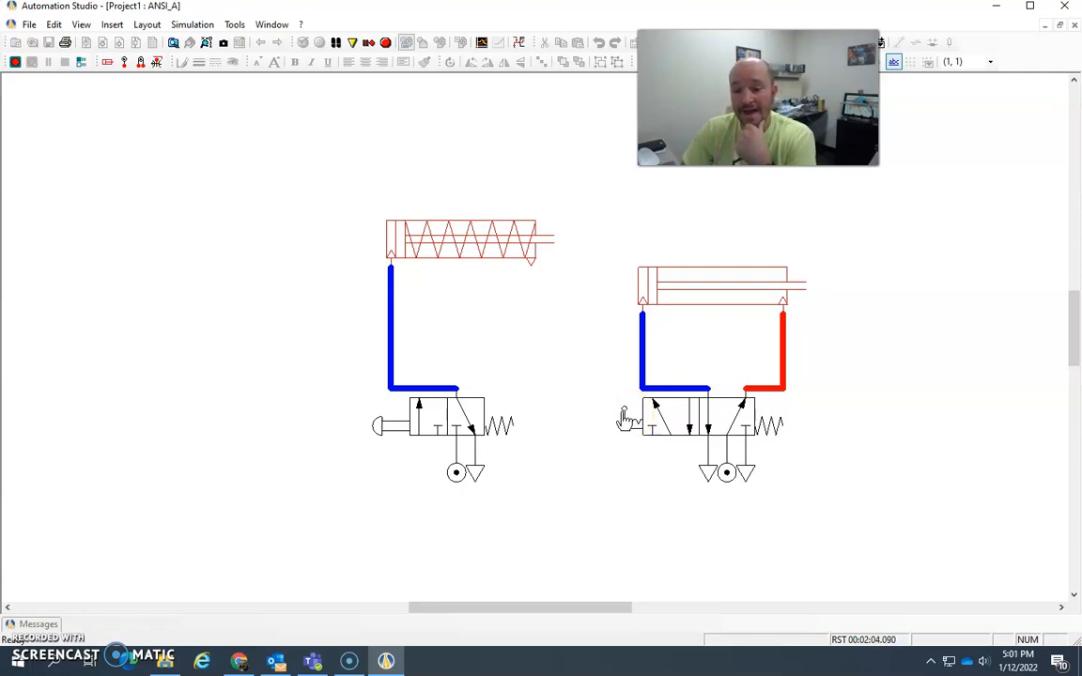
mouse_move(713, 417)
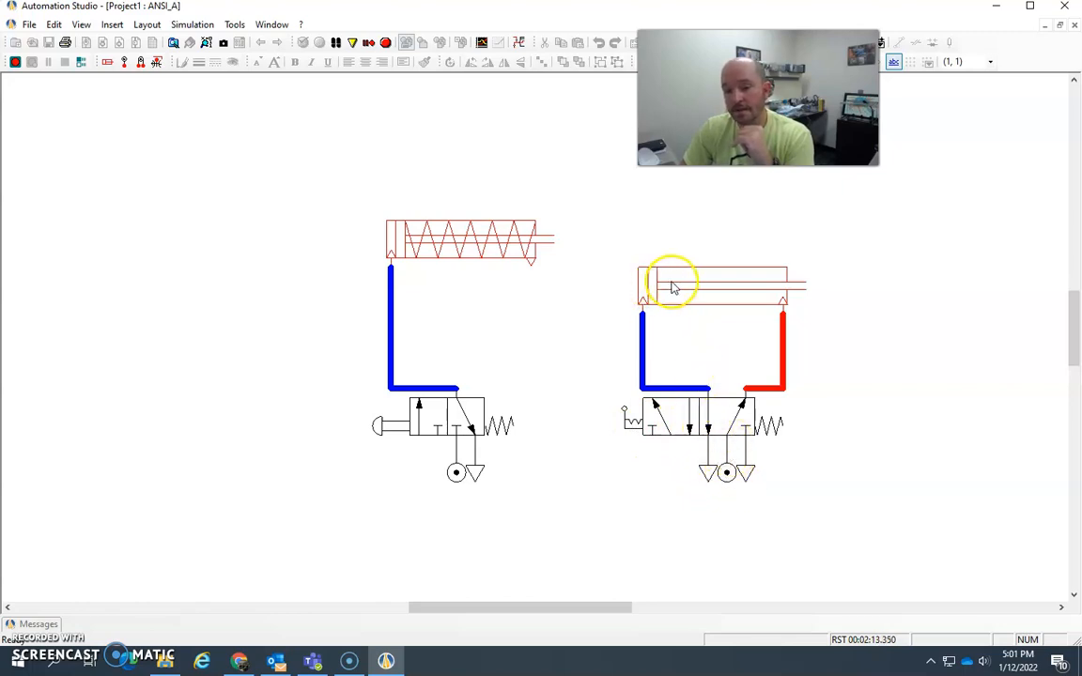
mouse_move(751, 278)
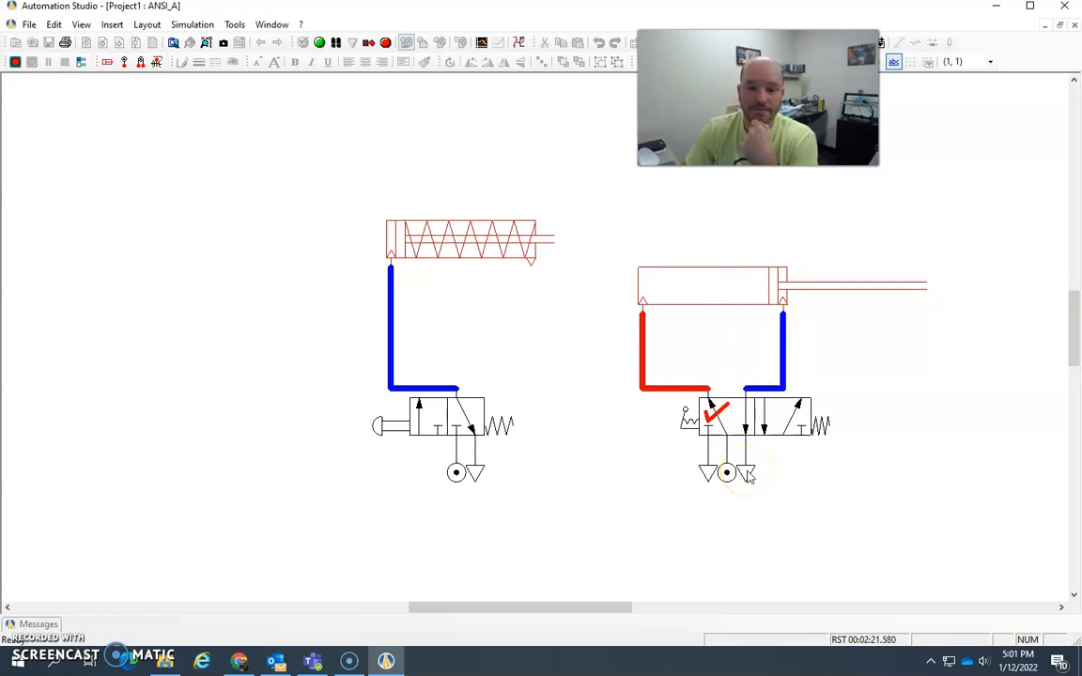
- Shift the 5/3 valve back so the double-acting cylinder retracts
left_click(710, 474)
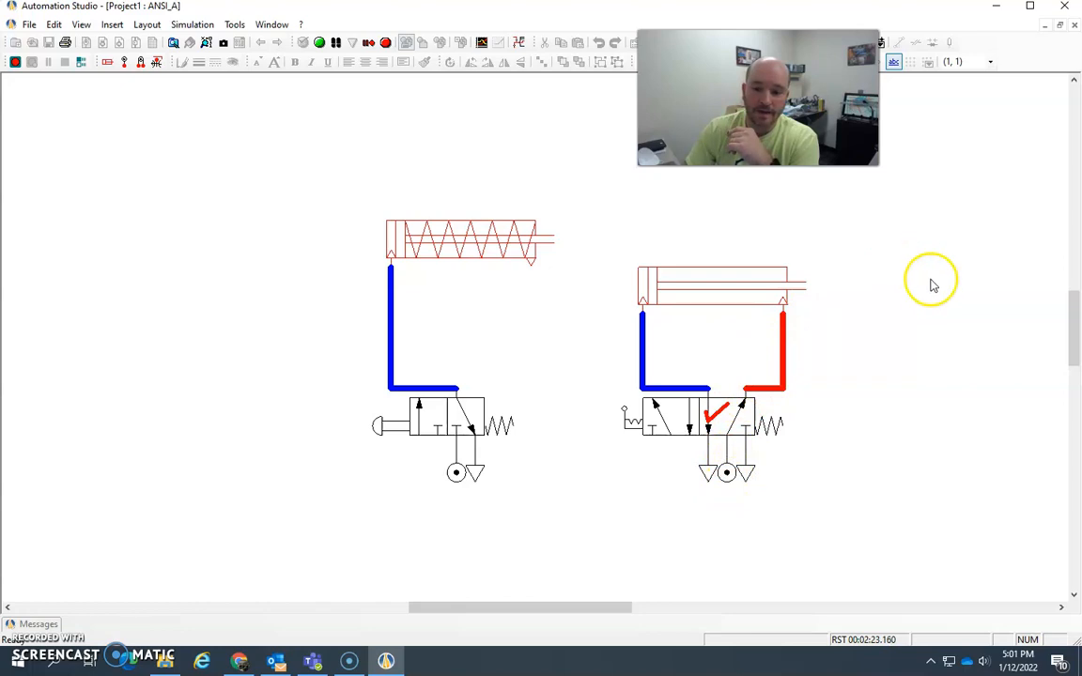
mouse_move(646, 291)
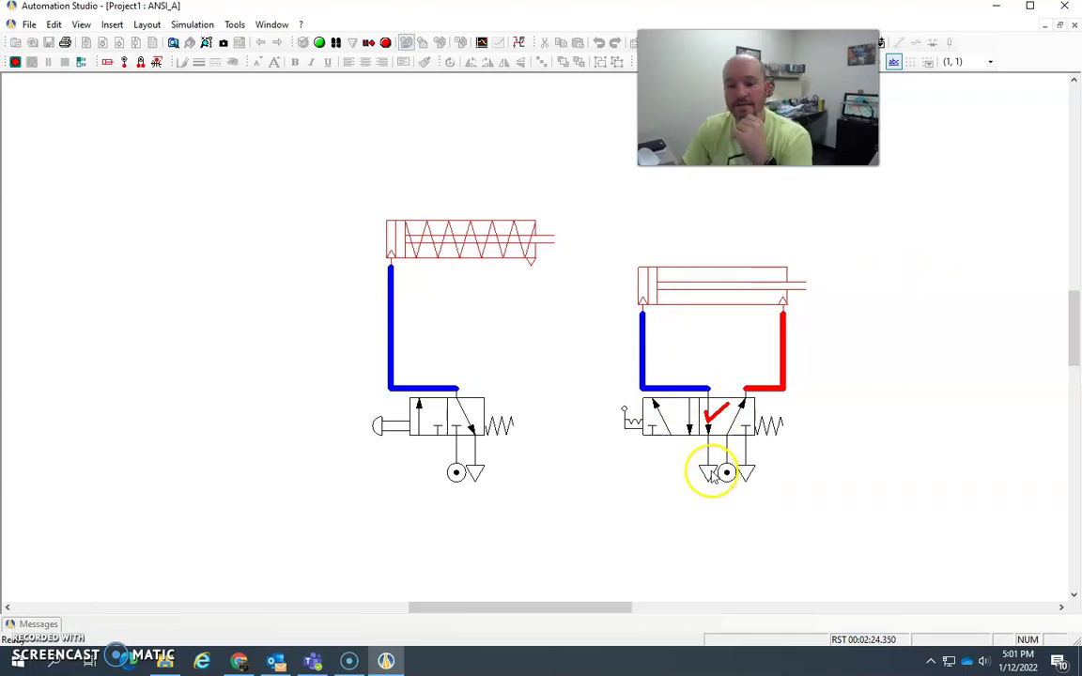
mouse_move(698, 480)
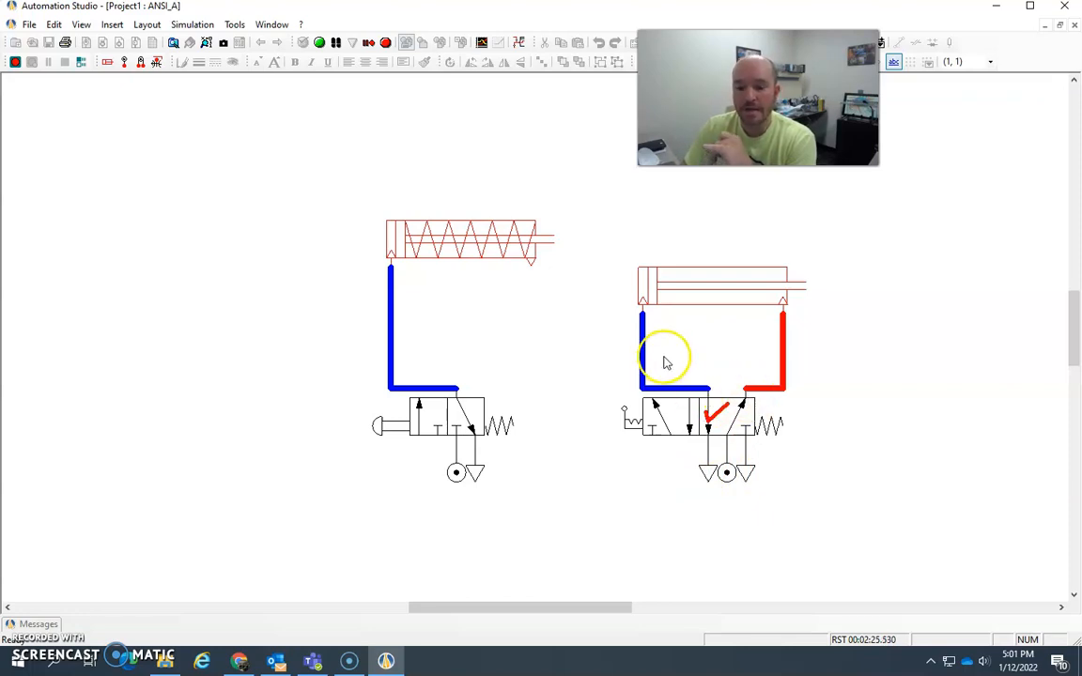
mouse_move(666, 316)
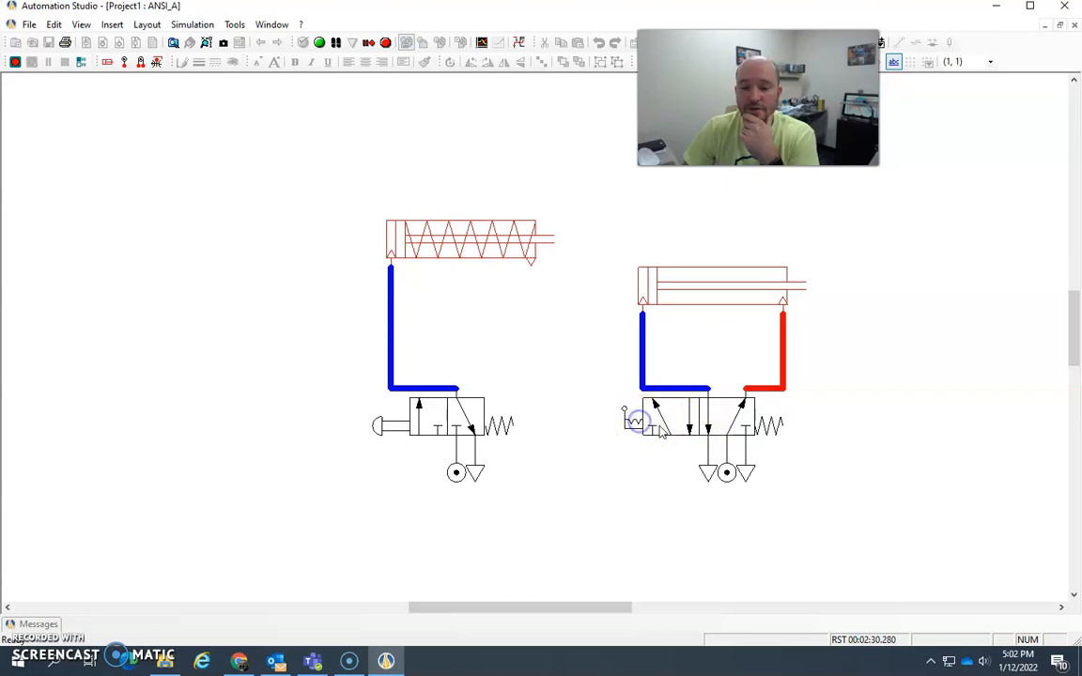
mouse_move(654, 310)
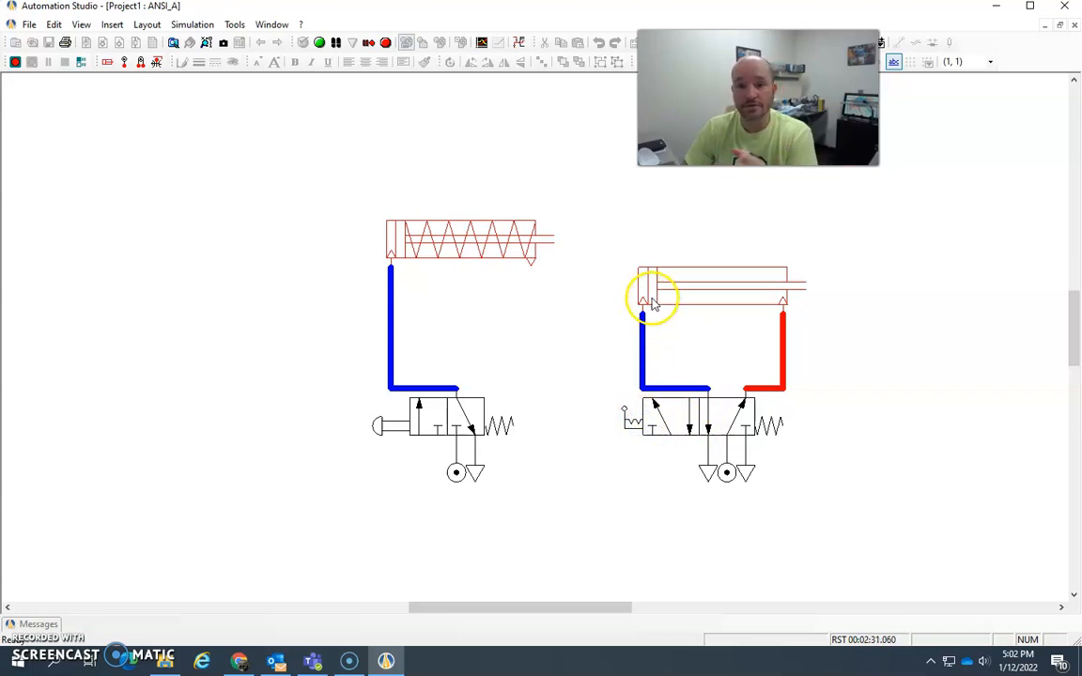
mouse_move(488, 248)
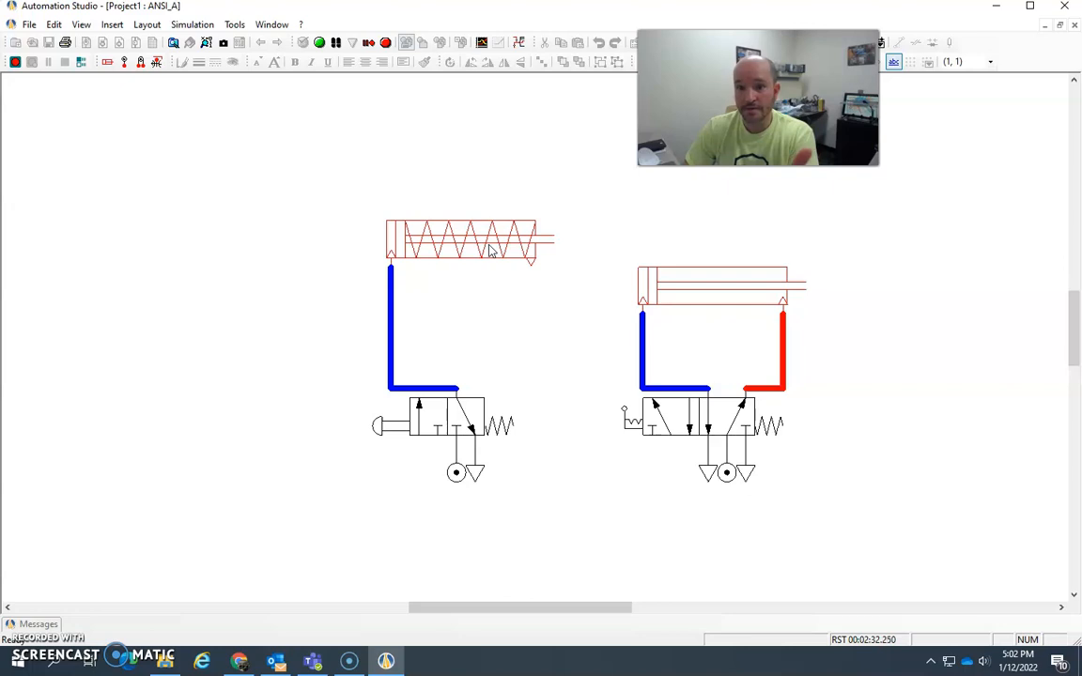
mouse_move(717, 302)
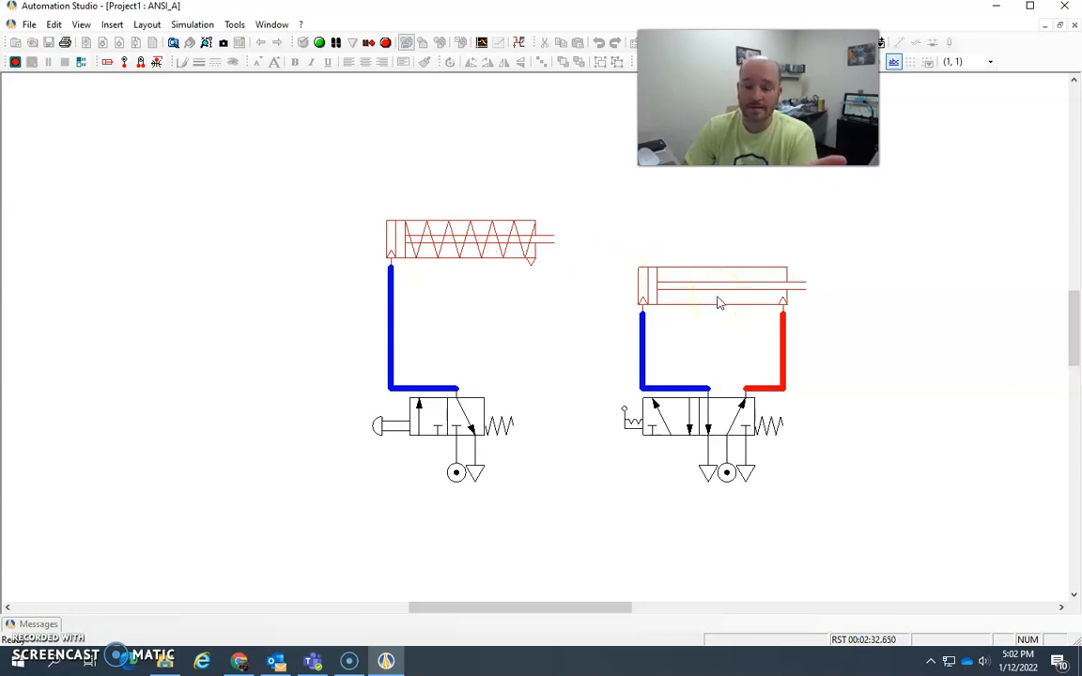
mouse_move(648, 425)
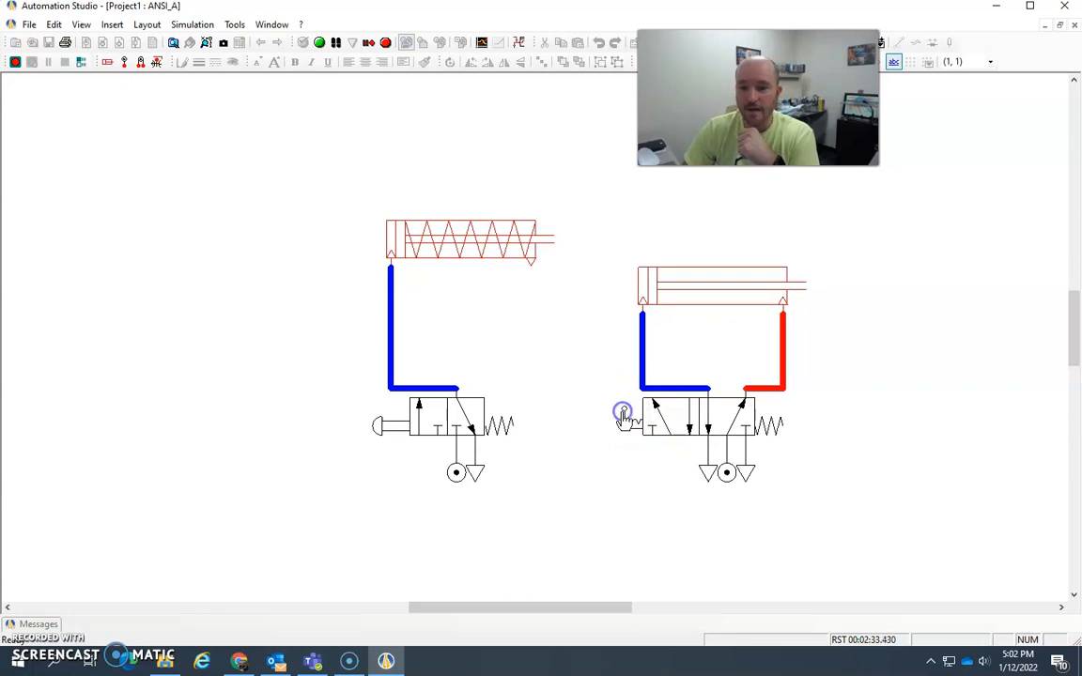
mouse_move(657, 402)
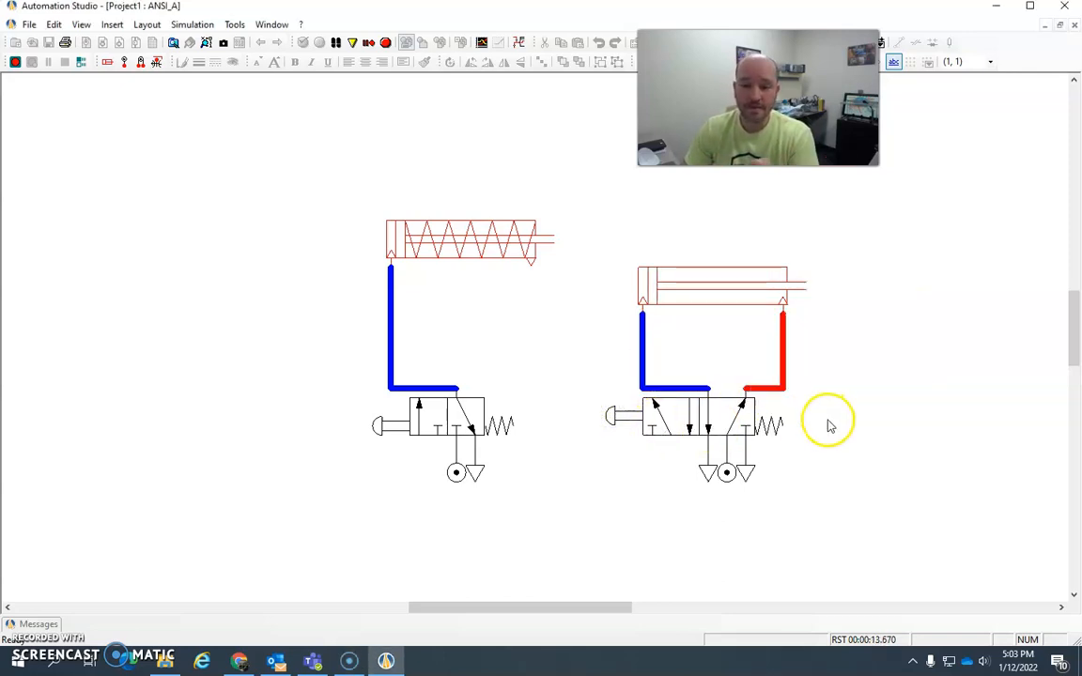
mouse_move(443, 435)
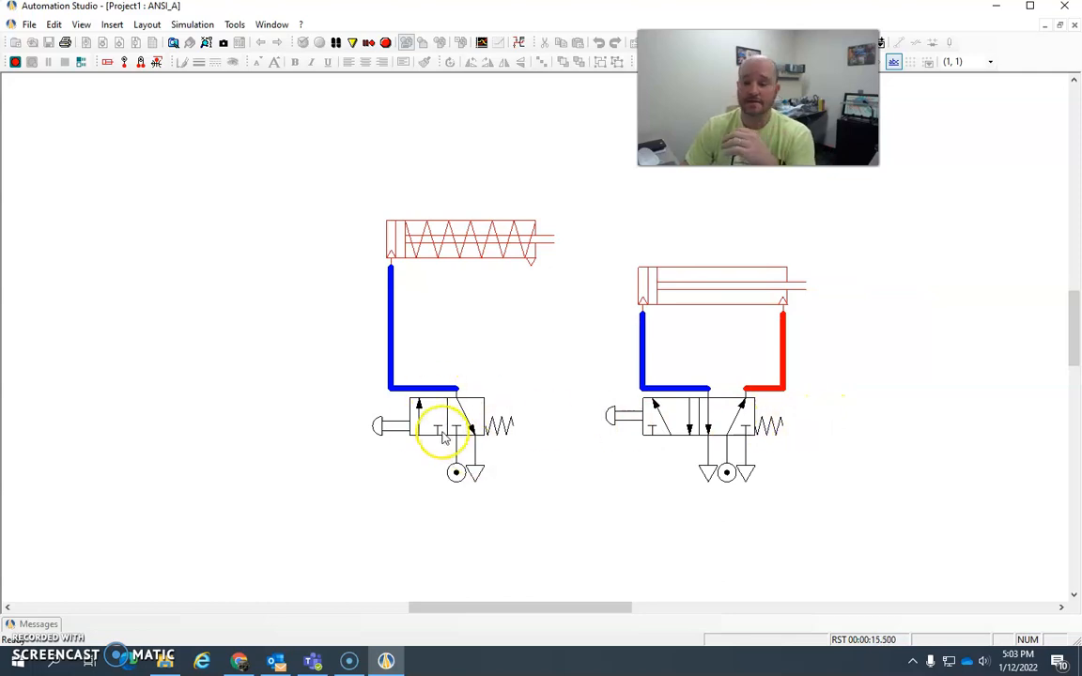